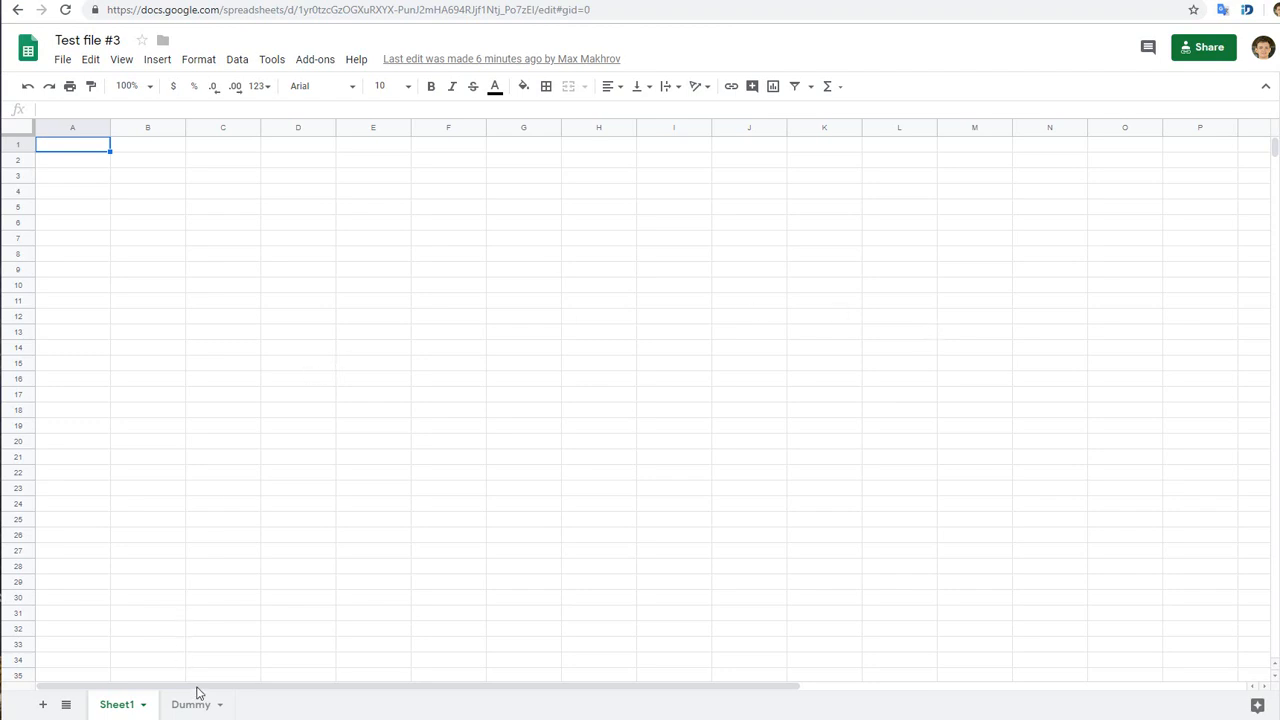
Show Test file #2 on its empty Sheet0 with both named ranges on Dummy2
{"action": "left_click", "coordinate": [190, 704]}
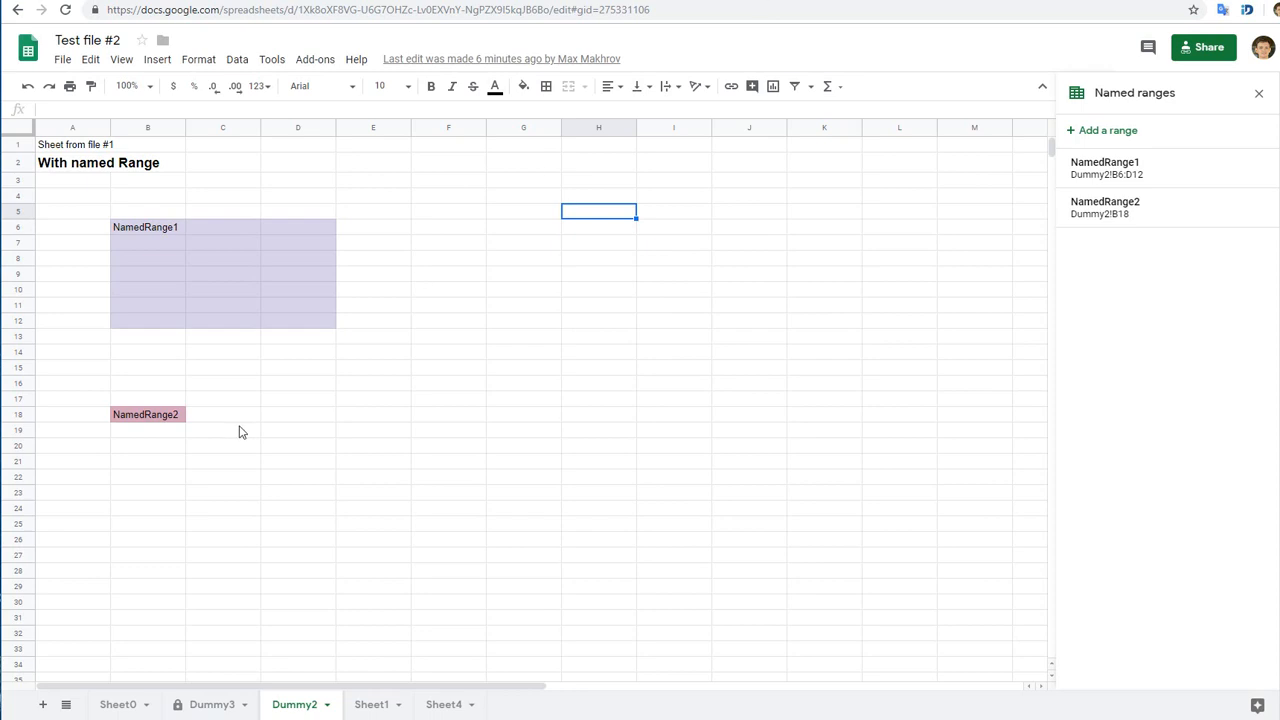
{"action": "mouse_move", "coordinate": [212, 688]}
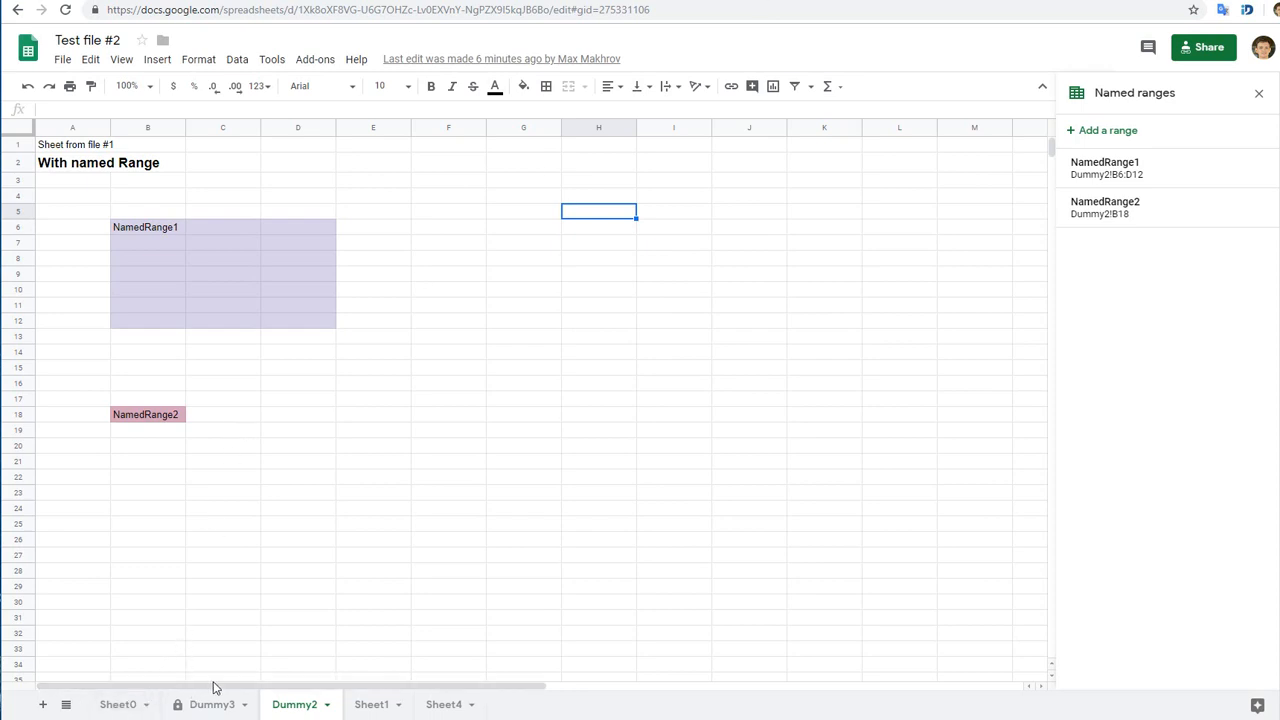
{"action": "left_click", "coordinate": [118, 704]}
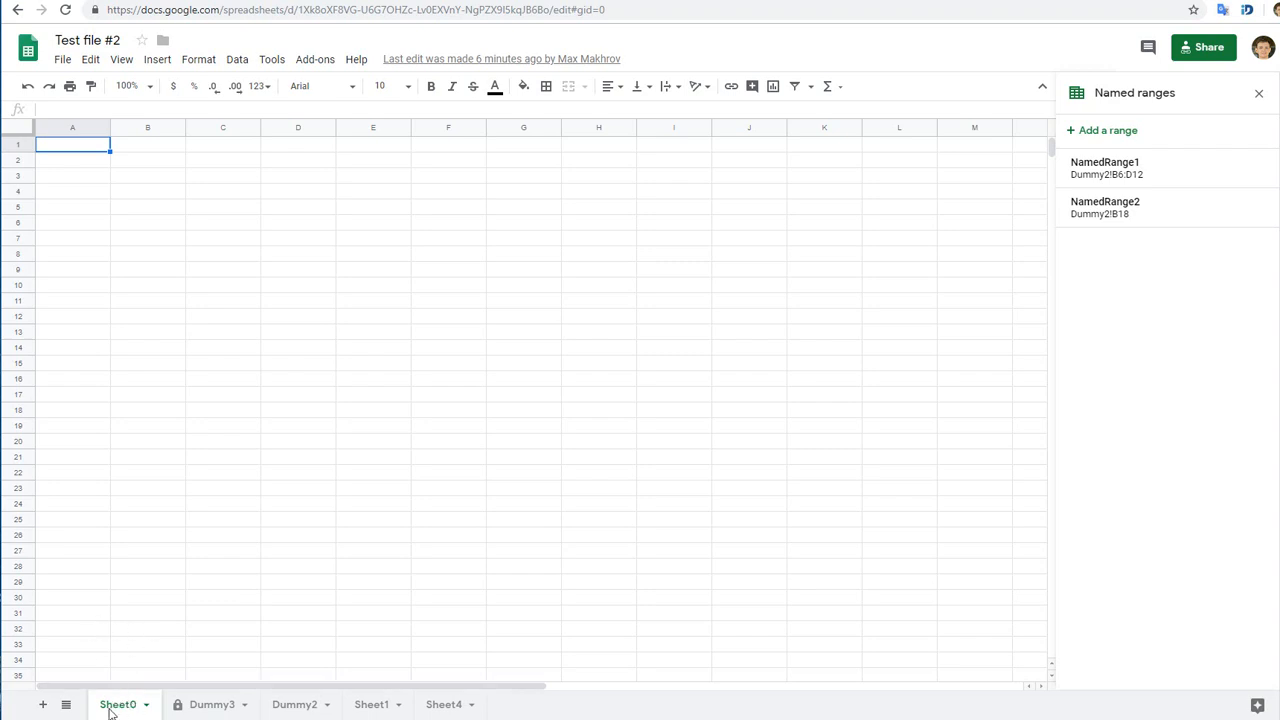
{"action": "mouse_move", "coordinate": [1124, 192]}
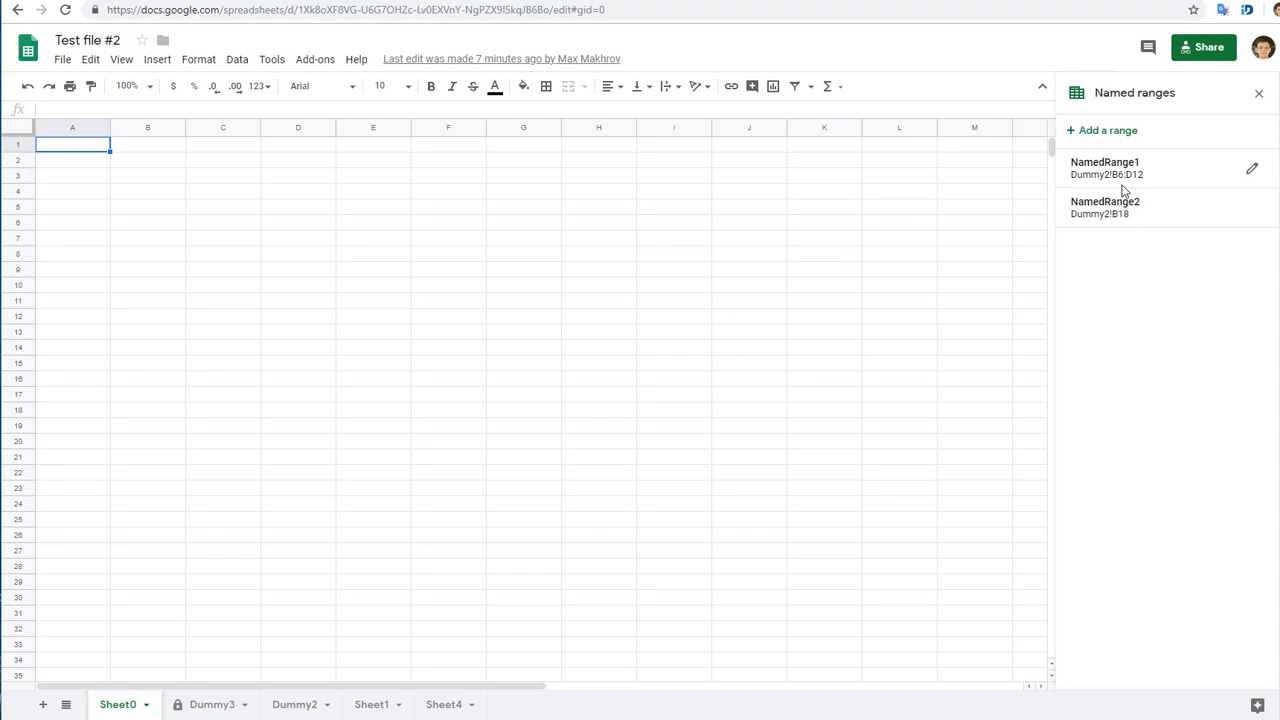
{"action": "mouse_move", "coordinate": [720, 434]}
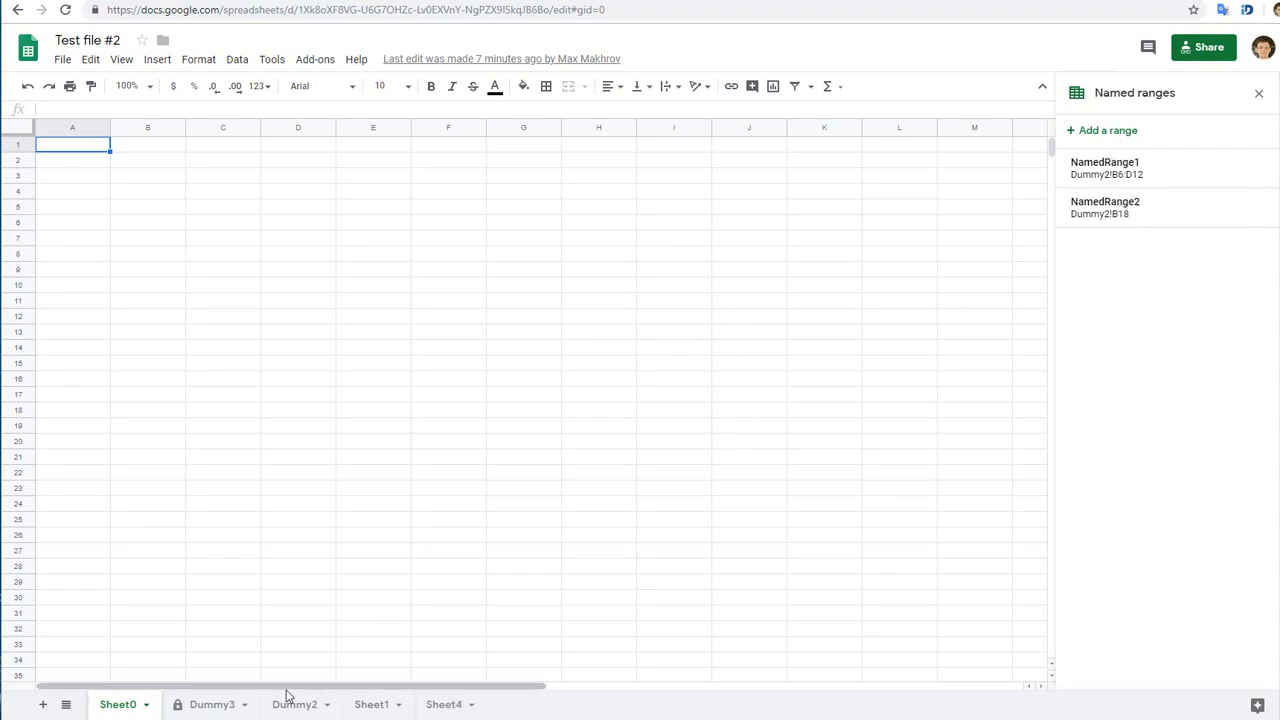
Delete the Dummy2 sheet so both named ranges show #REF!
{"action": "left_click", "coordinate": [294, 704]}
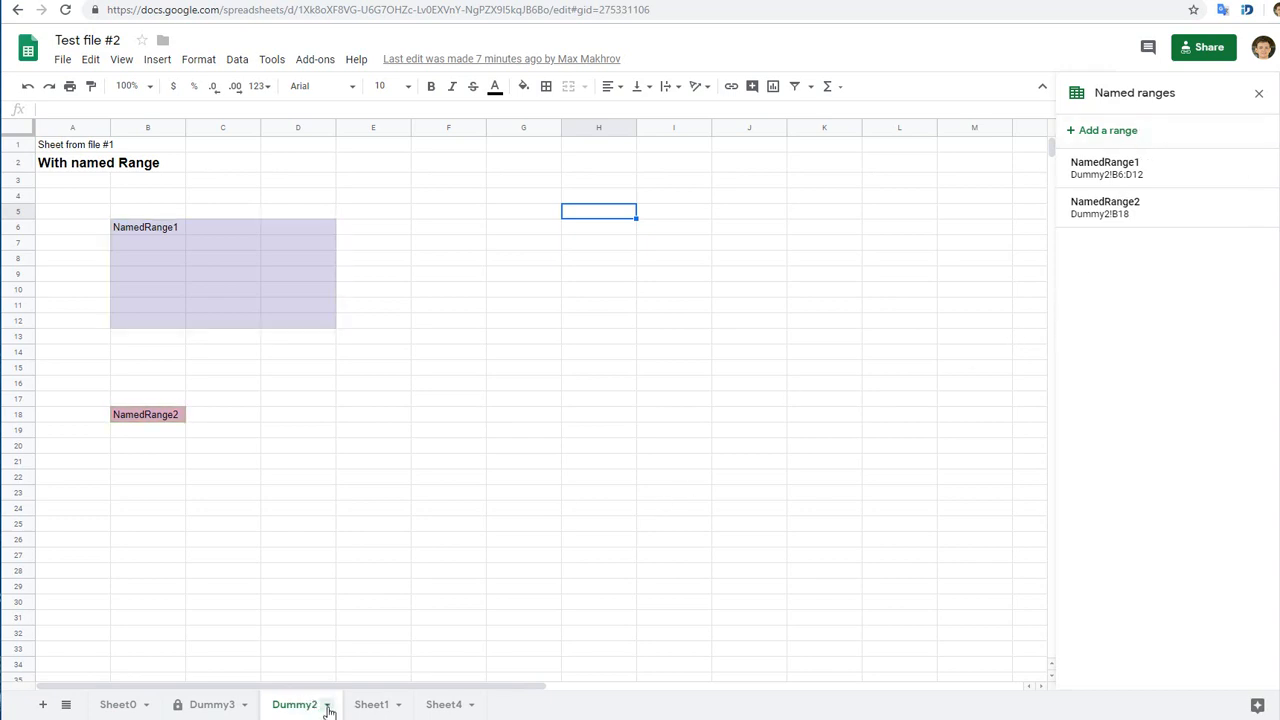
{"action": "right_click", "coordinate": [294, 704]}
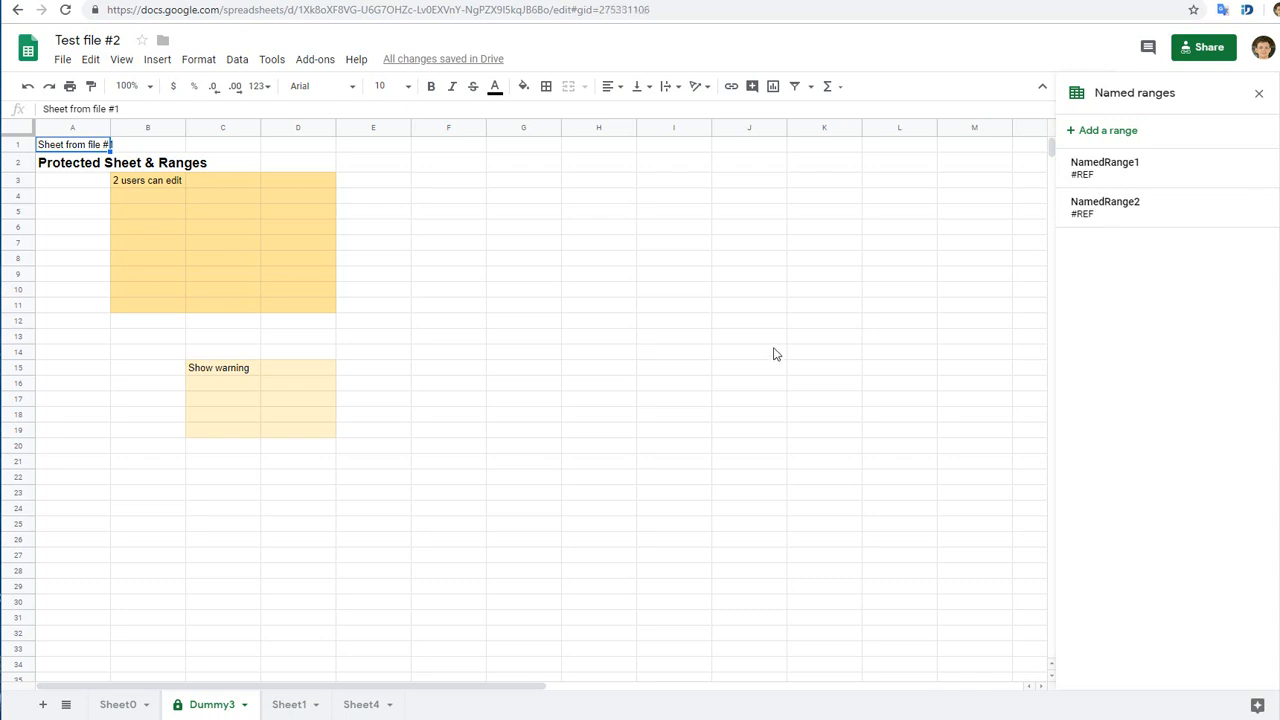
{"action": "left_click", "coordinate": [296, 704]}
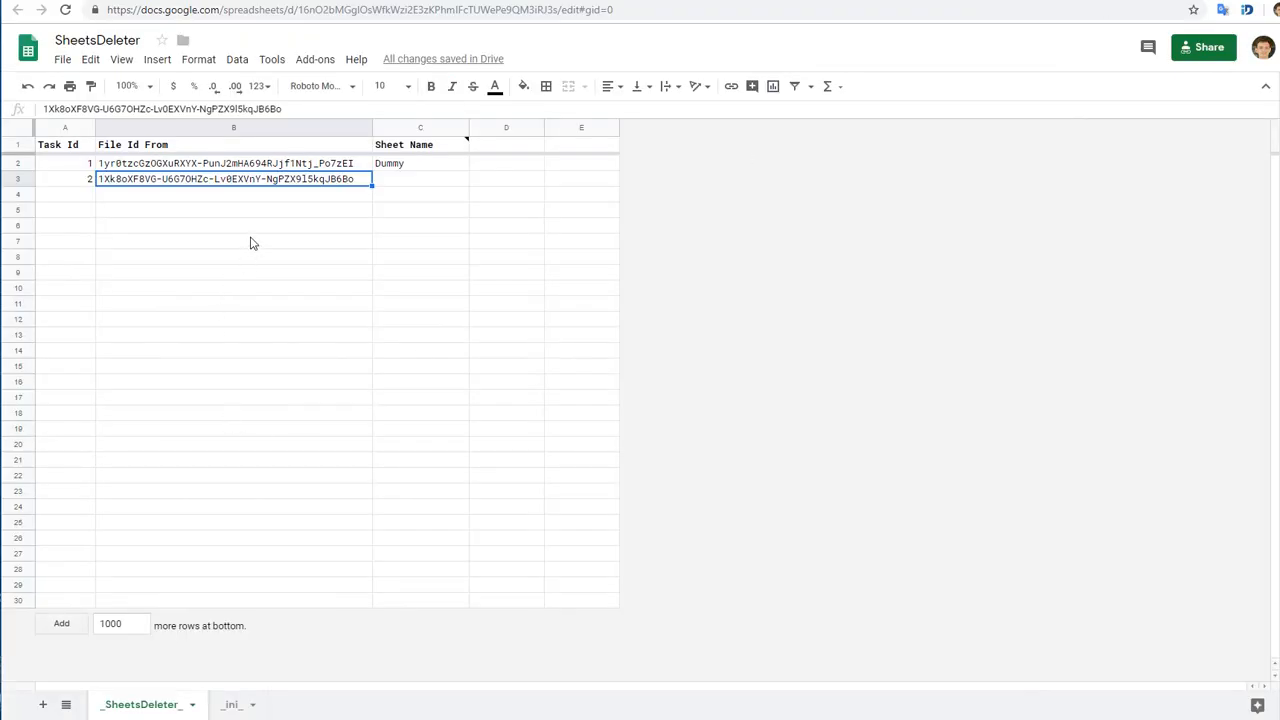
Enter Test file #2's file ID in cell B3 as the second task, sheet name blank
{"action": "left_click", "coordinate": [234, 224]}
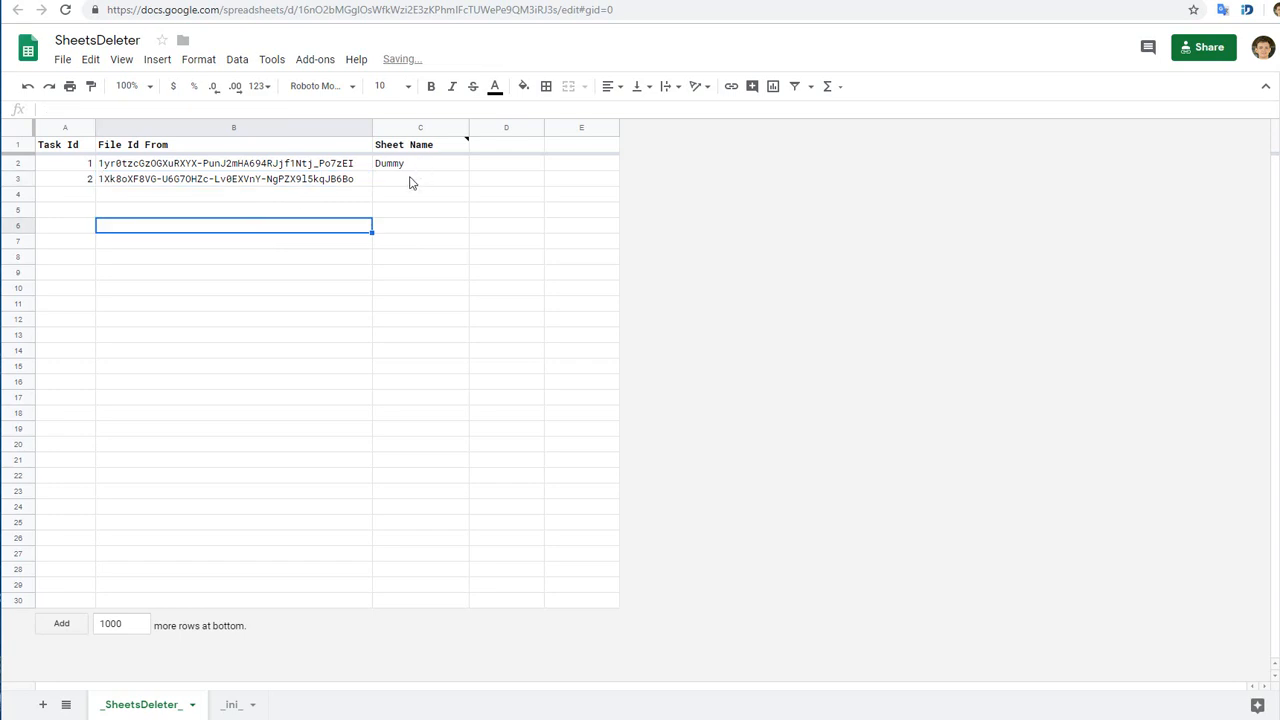
{"action": "left_click", "coordinate": [420, 180]}
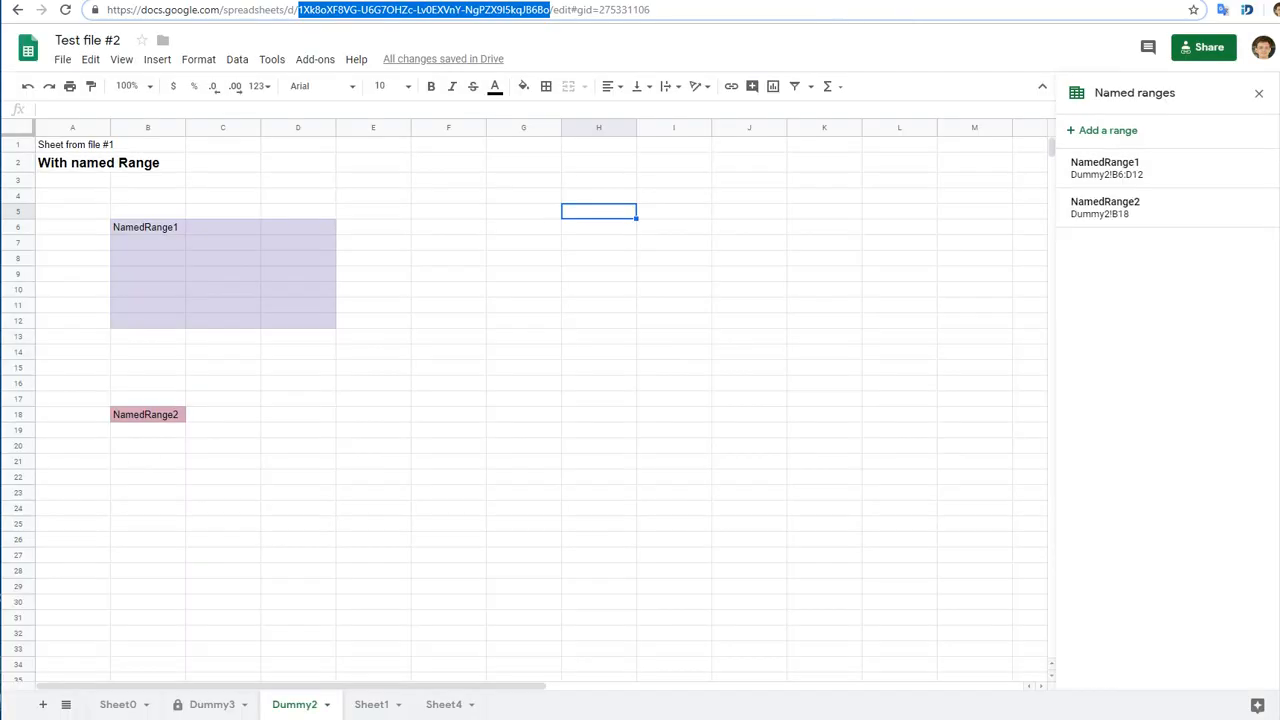
{"action": "left_click", "coordinate": [120, 704]}
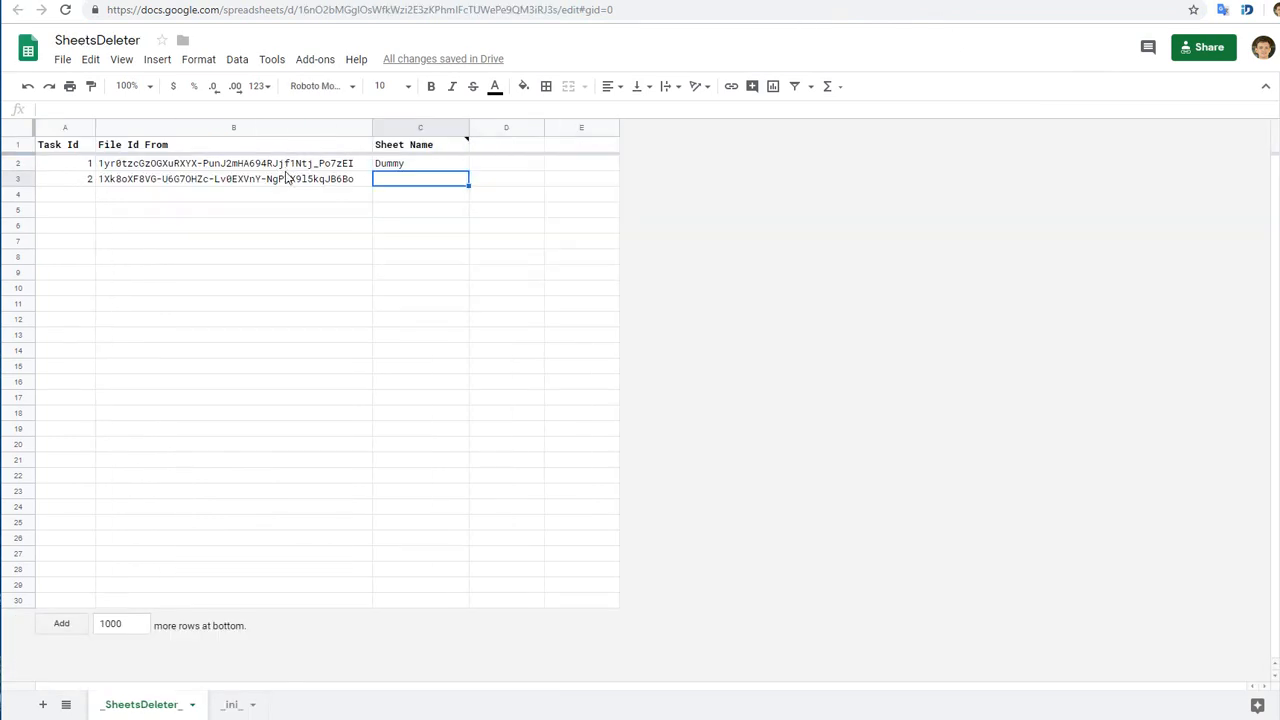
Review task 1 (sheet Dummy) and task 2 (Test file #2, no sheet name) in the list
{"action": "left_click", "coordinate": [232, 164]}
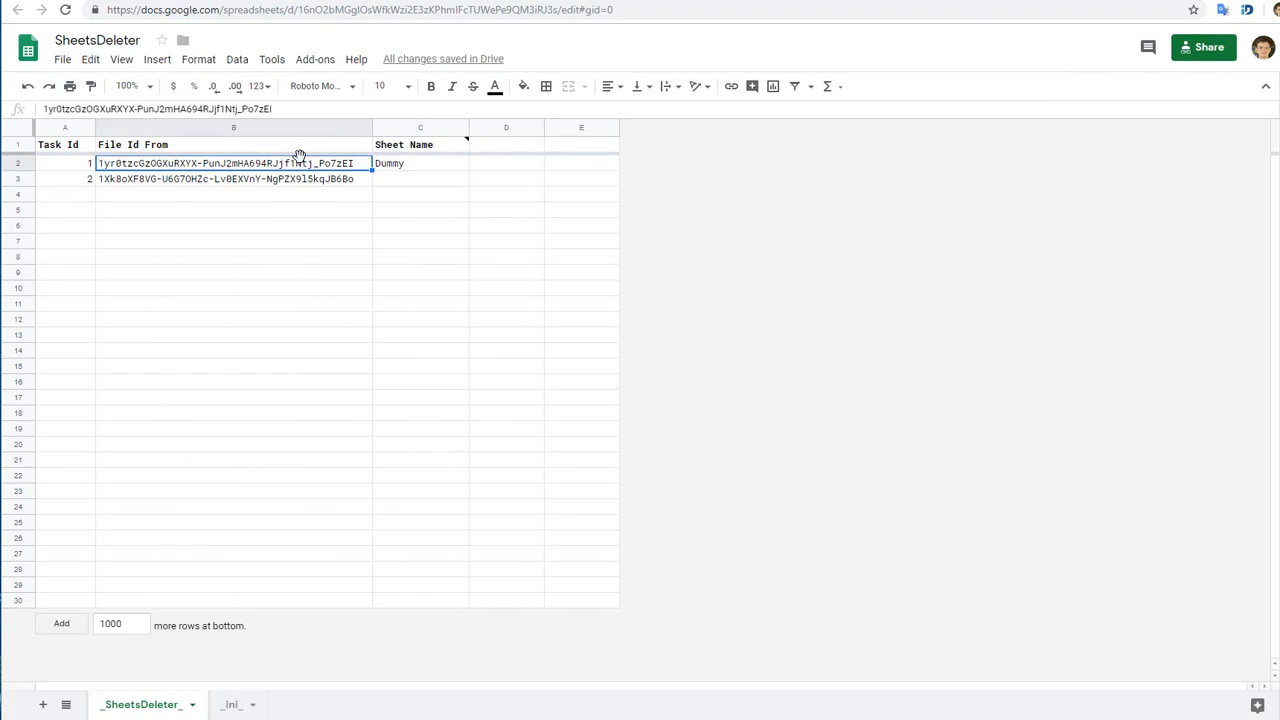
{"action": "mouse_move", "coordinate": [412, 168]}
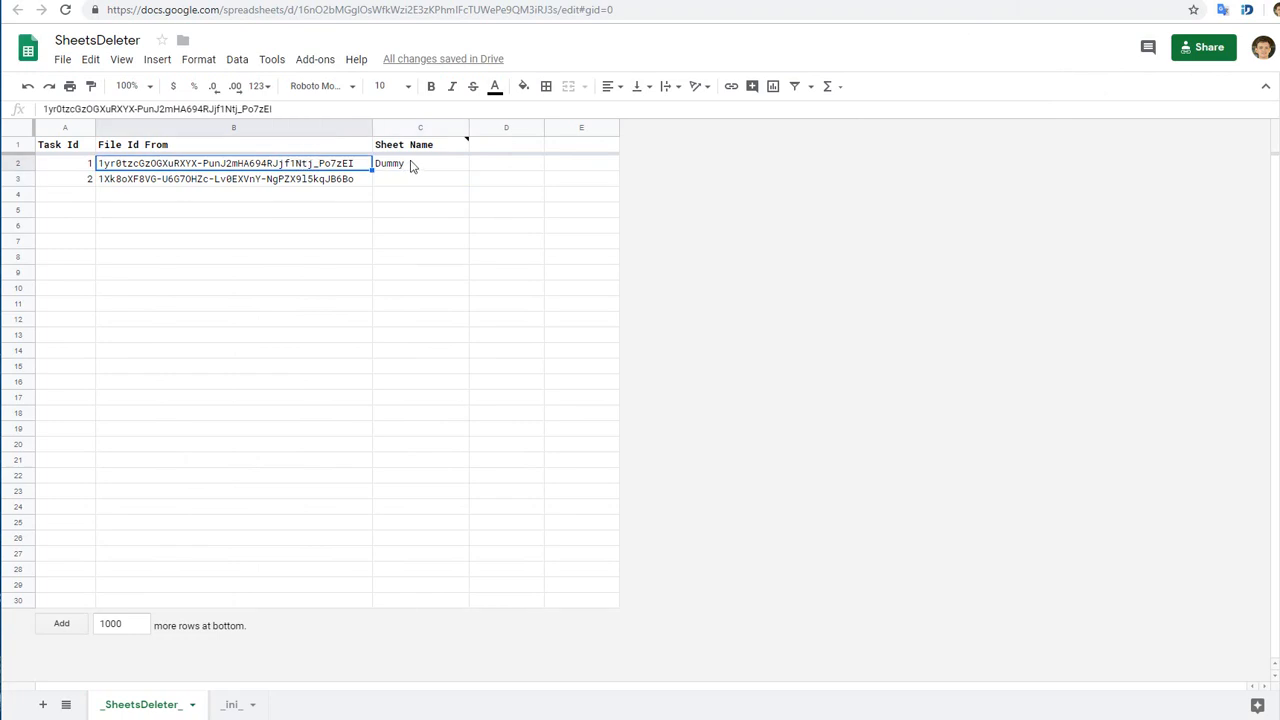
{"action": "left_click", "coordinate": [420, 164]}
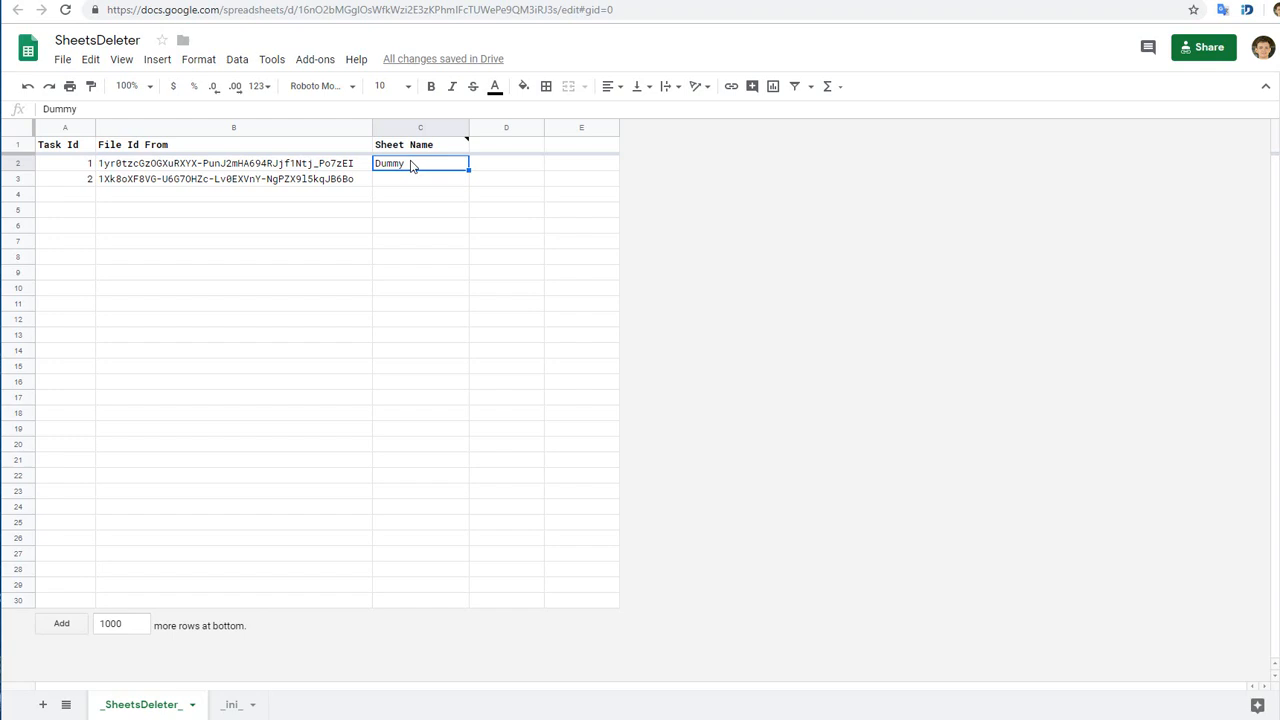
{"action": "left_click", "coordinate": [64, 164]}
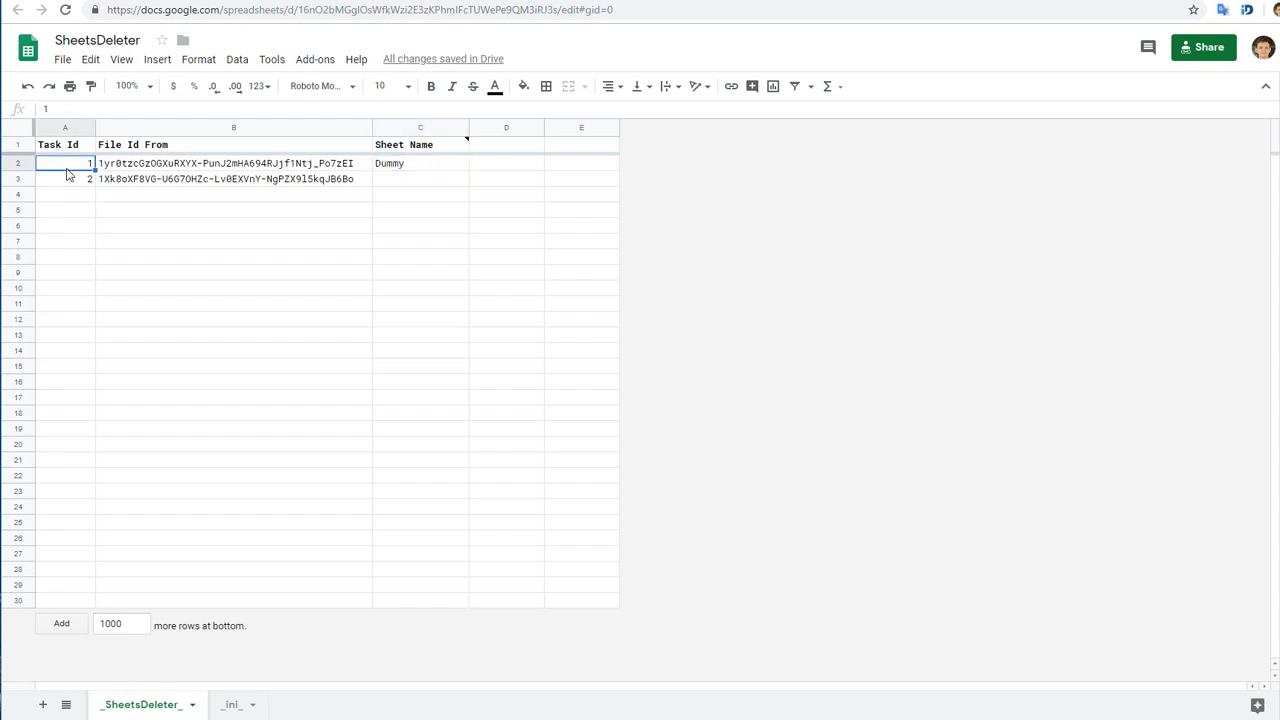
{"action": "left_click", "coordinate": [64, 178]}
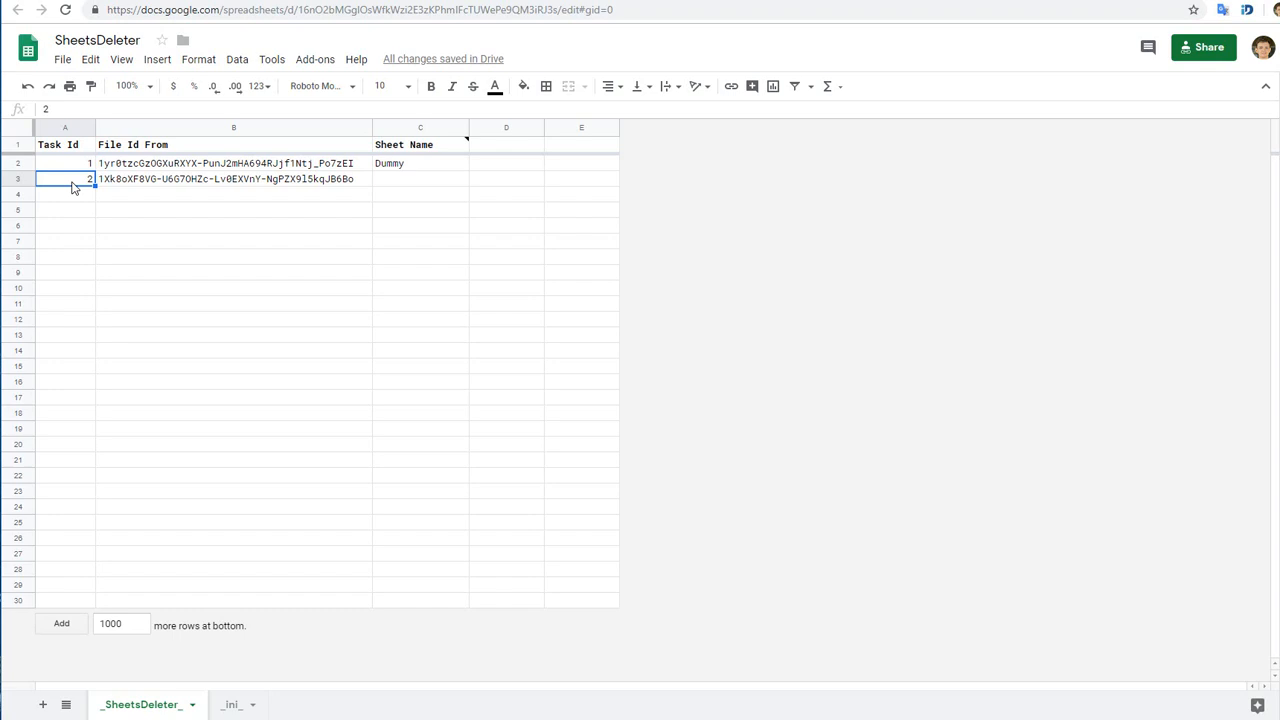
{"action": "left_click", "coordinate": [64, 164]}
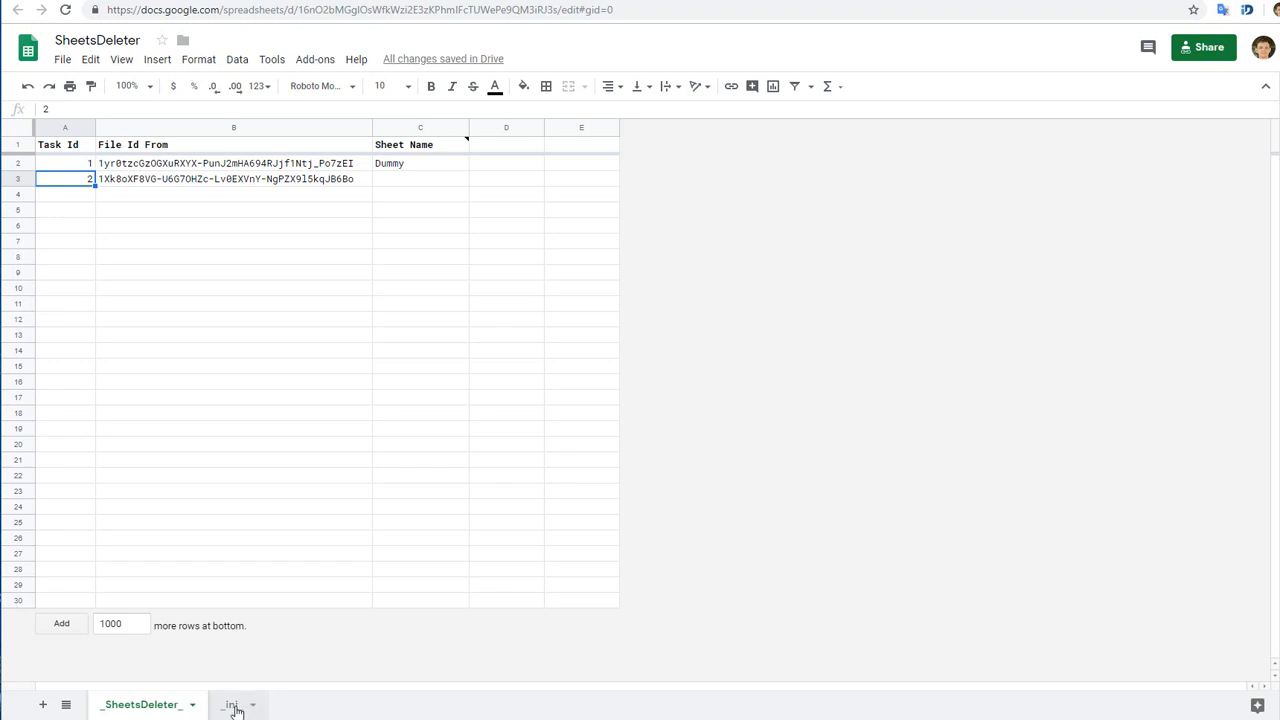
{"action": "left_click", "coordinate": [232, 704]}
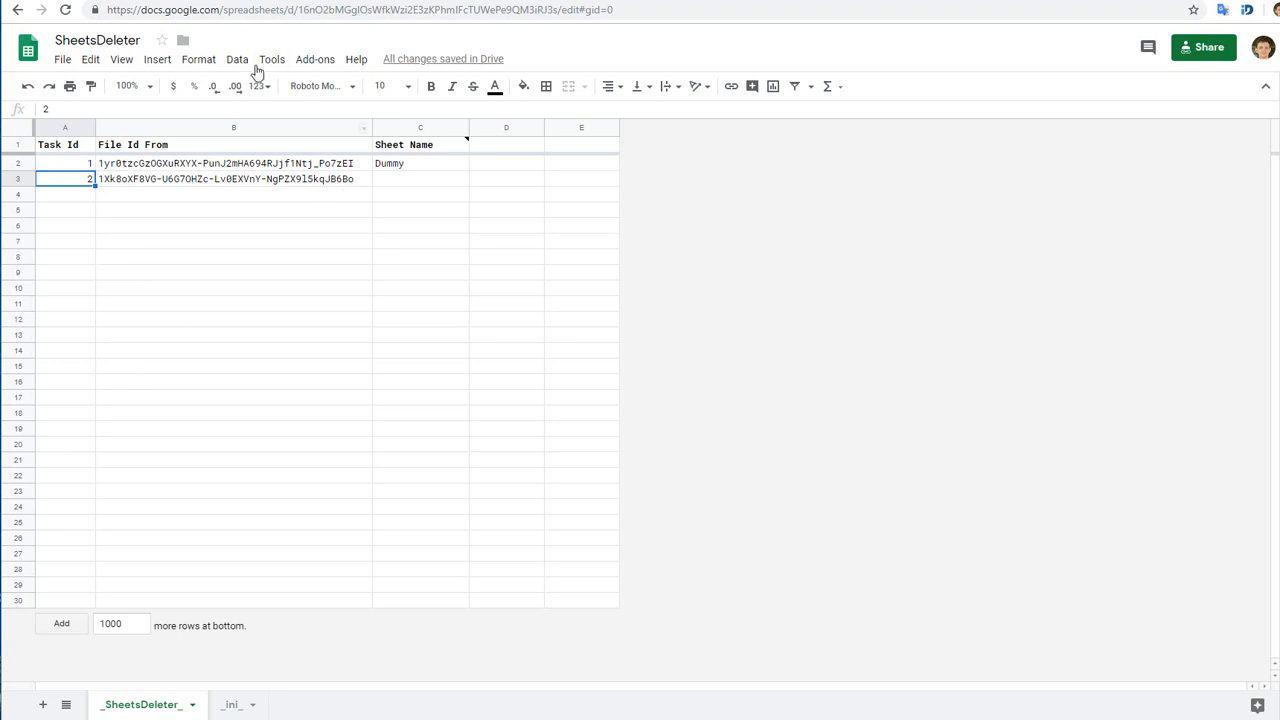
In the script editor, set test_deleteSheetsByTaskIds ids to '1;2' and move to Const_.gs
{"action": "left_click", "coordinate": [272, 60]}
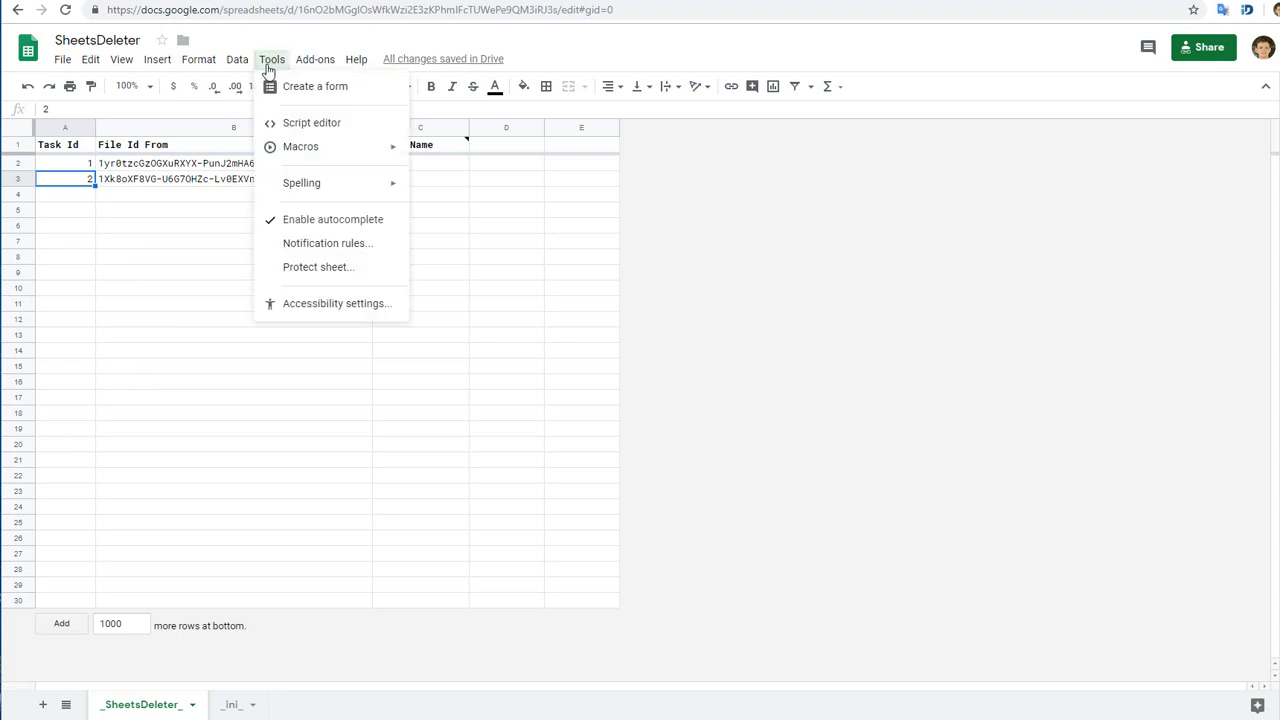
{"action": "left_click", "coordinate": [312, 122]}
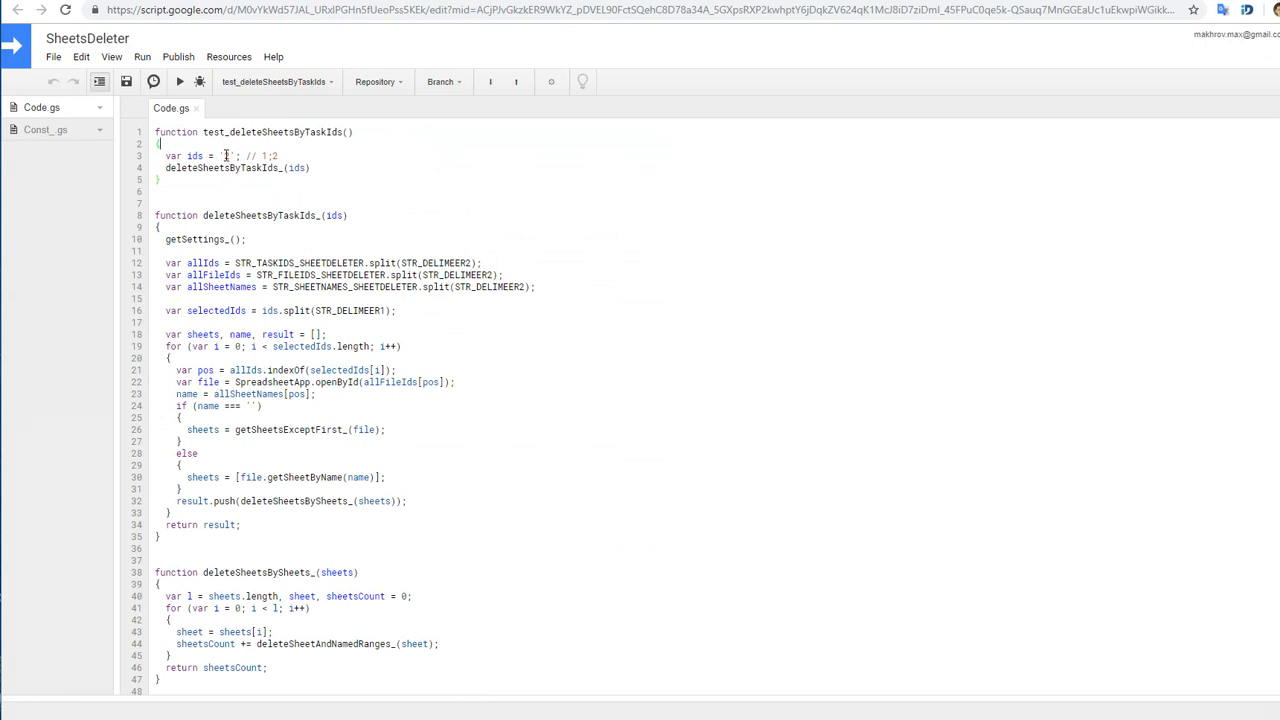
{"action": "type", "text": "2"}
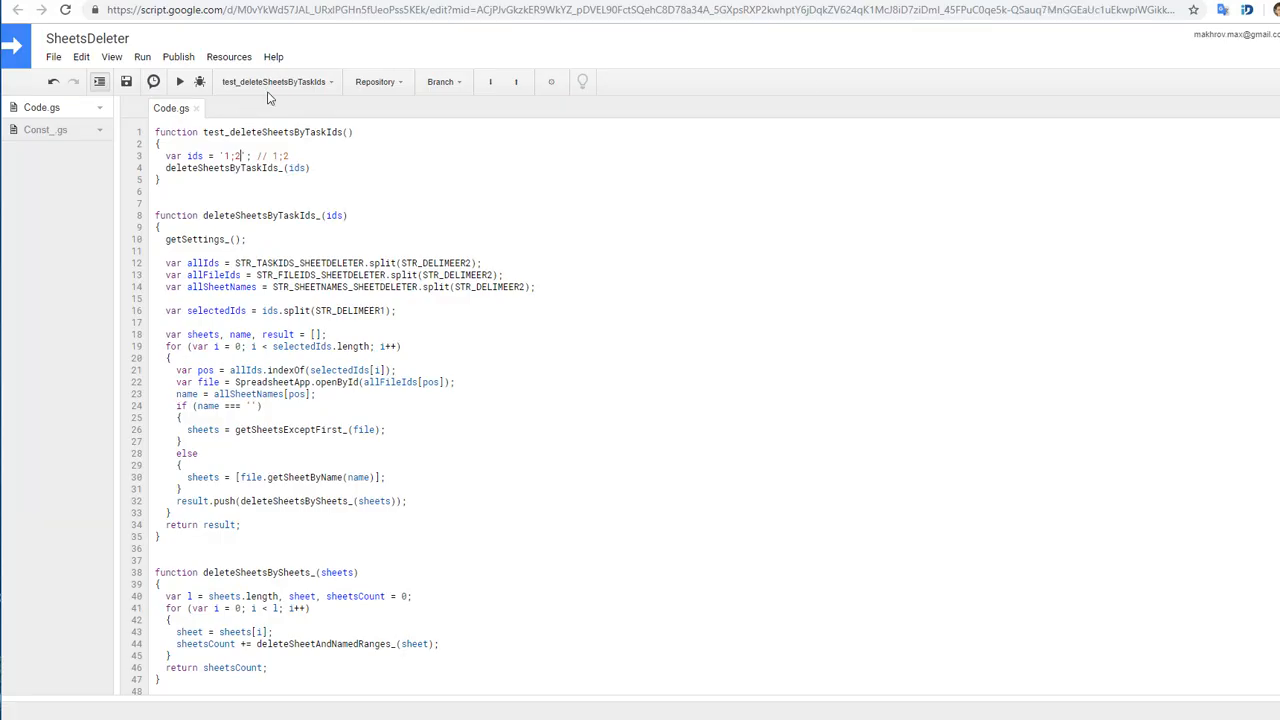
{"action": "left_click", "coordinate": [276, 80]}
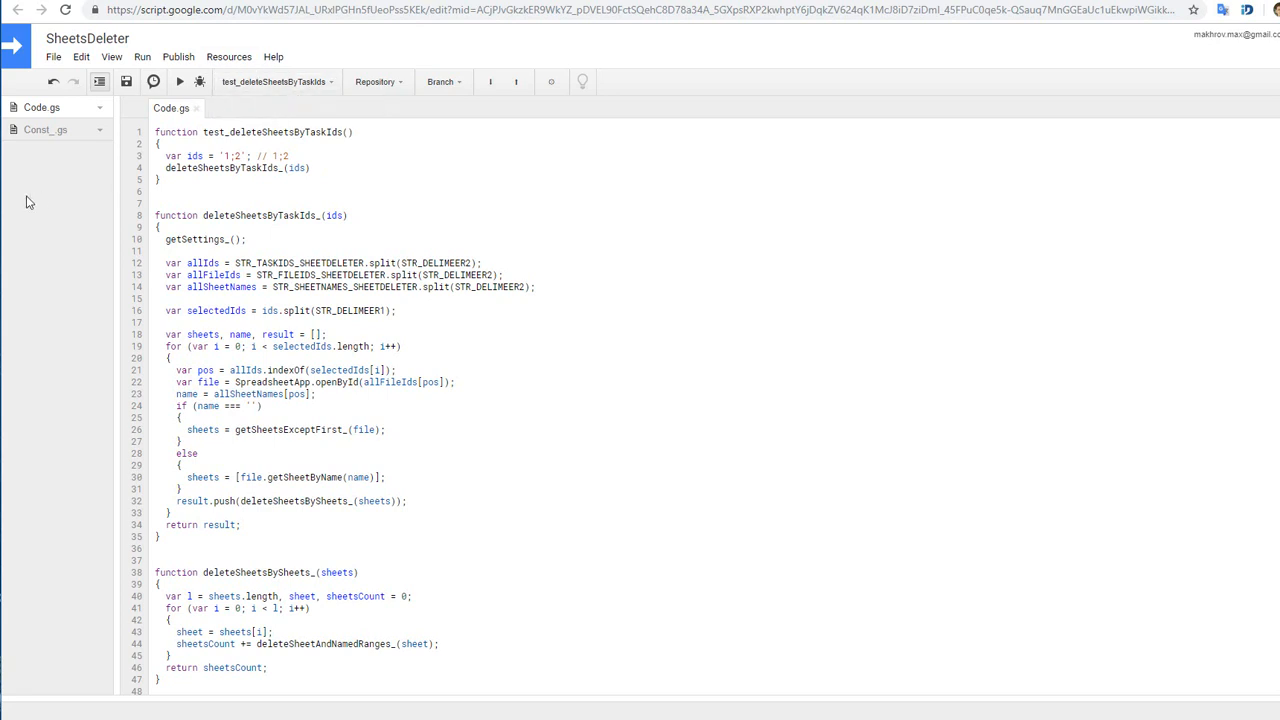
{"action": "mouse_move", "coordinate": [30, 166]}
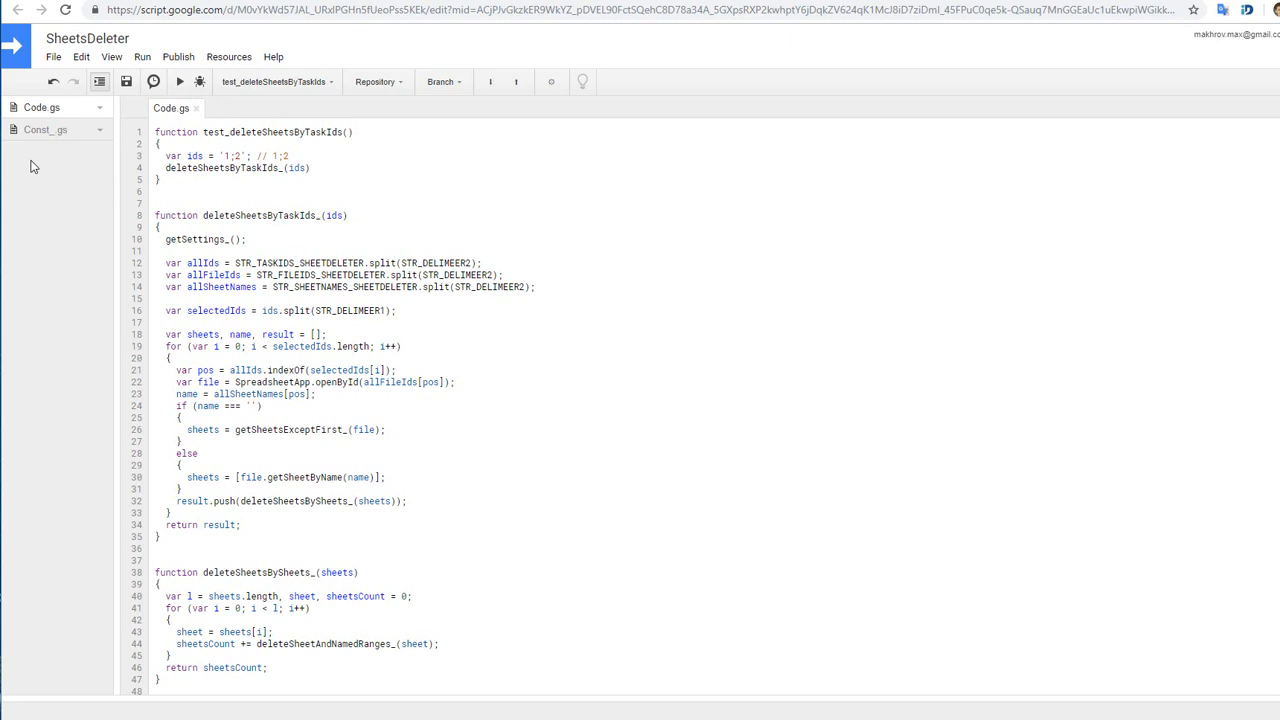
{"action": "mouse_move", "coordinate": [44, 128]}
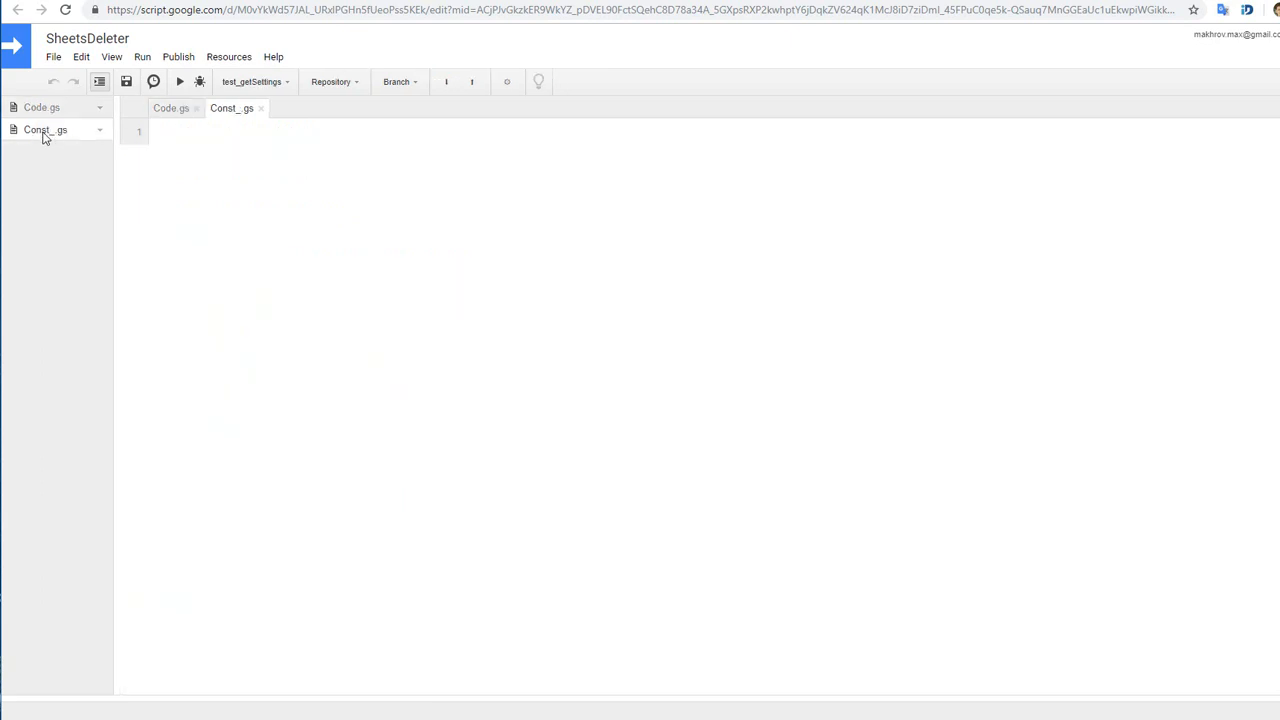
Select the SheetsDeleter spreadsheet ID in the browser address for copying
{"action": "left_click", "coordinate": [44, 128]}
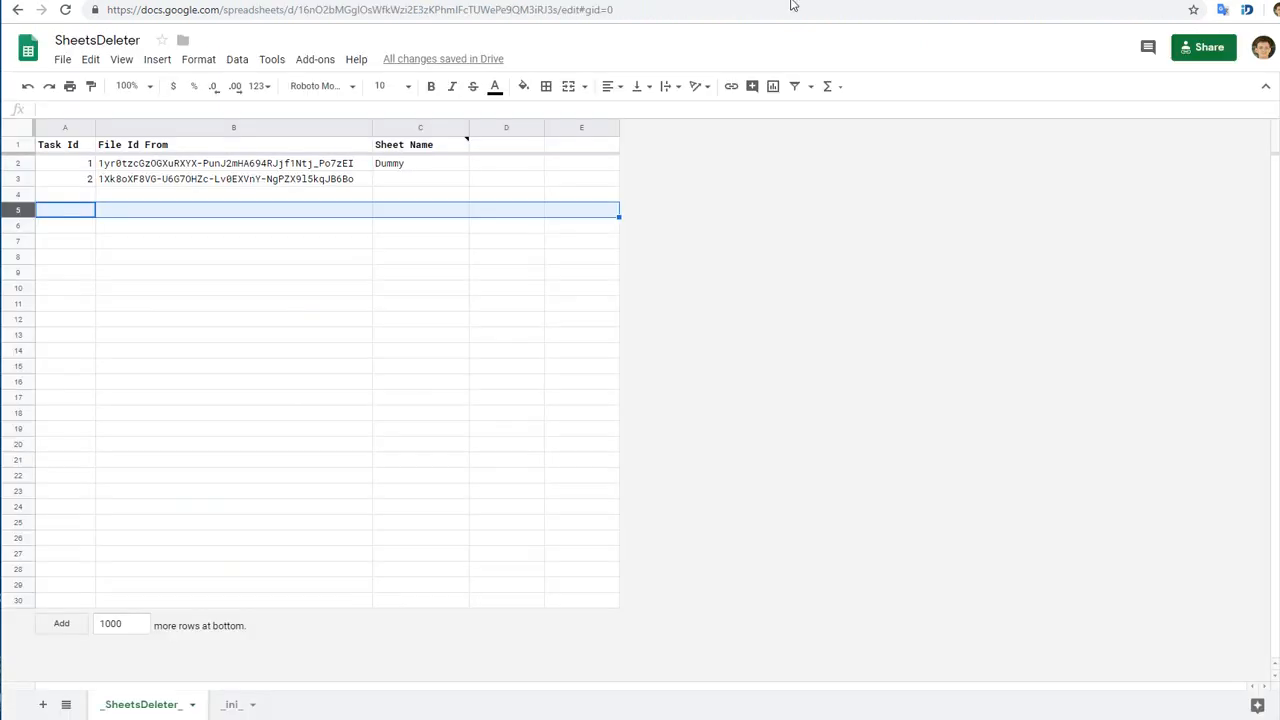
{"action": "left_click", "coordinate": [350, 10]}
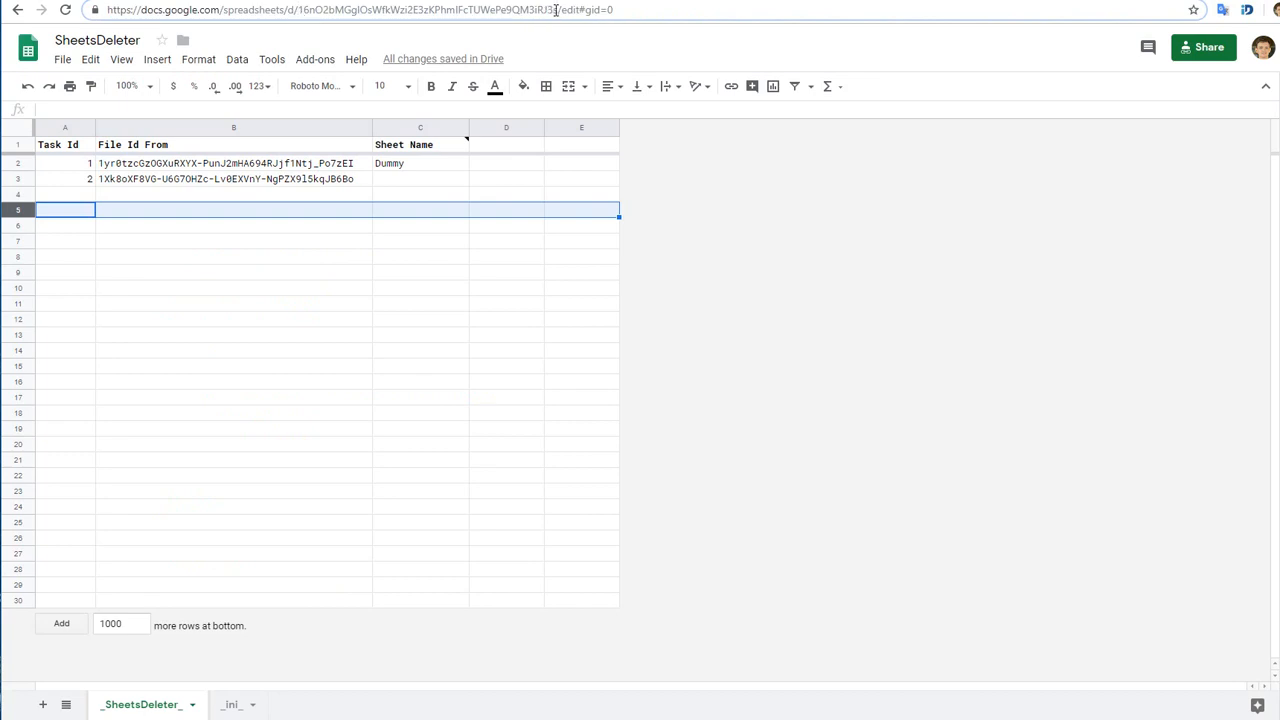
{"action": "double_click", "coordinate": [430, 8]}
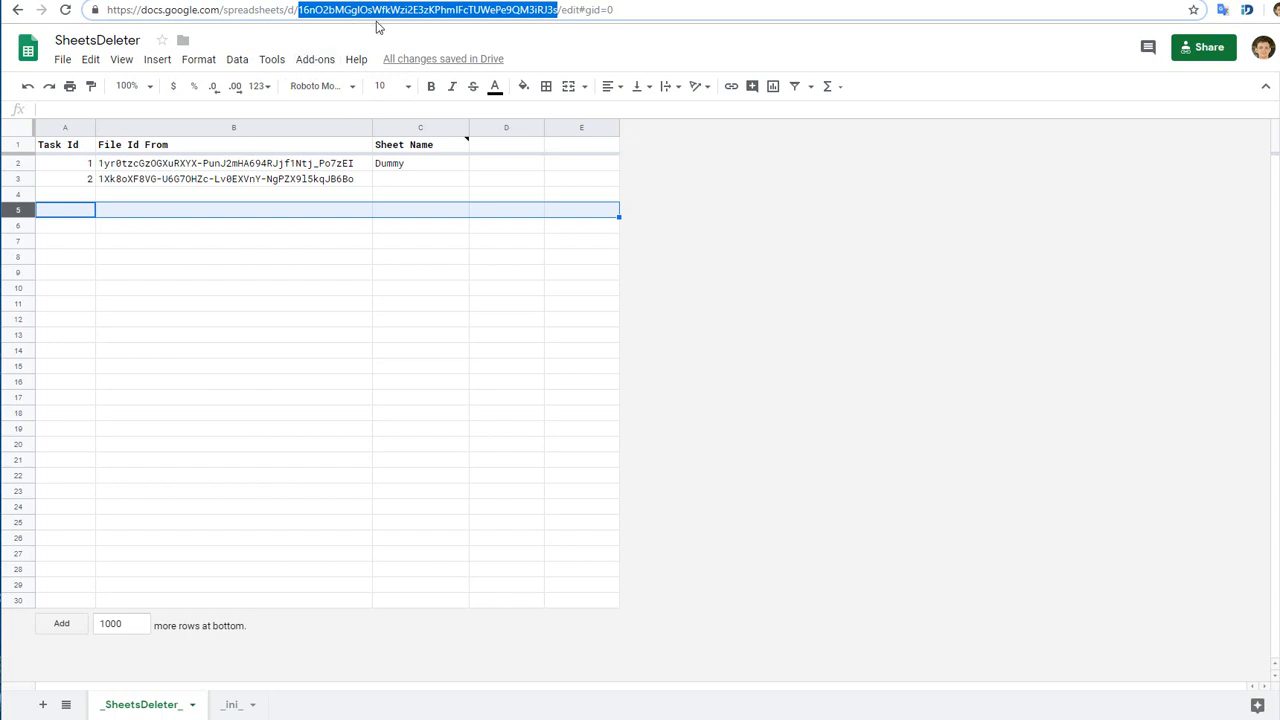
{"action": "mouse_move", "coordinate": [452, 224]}
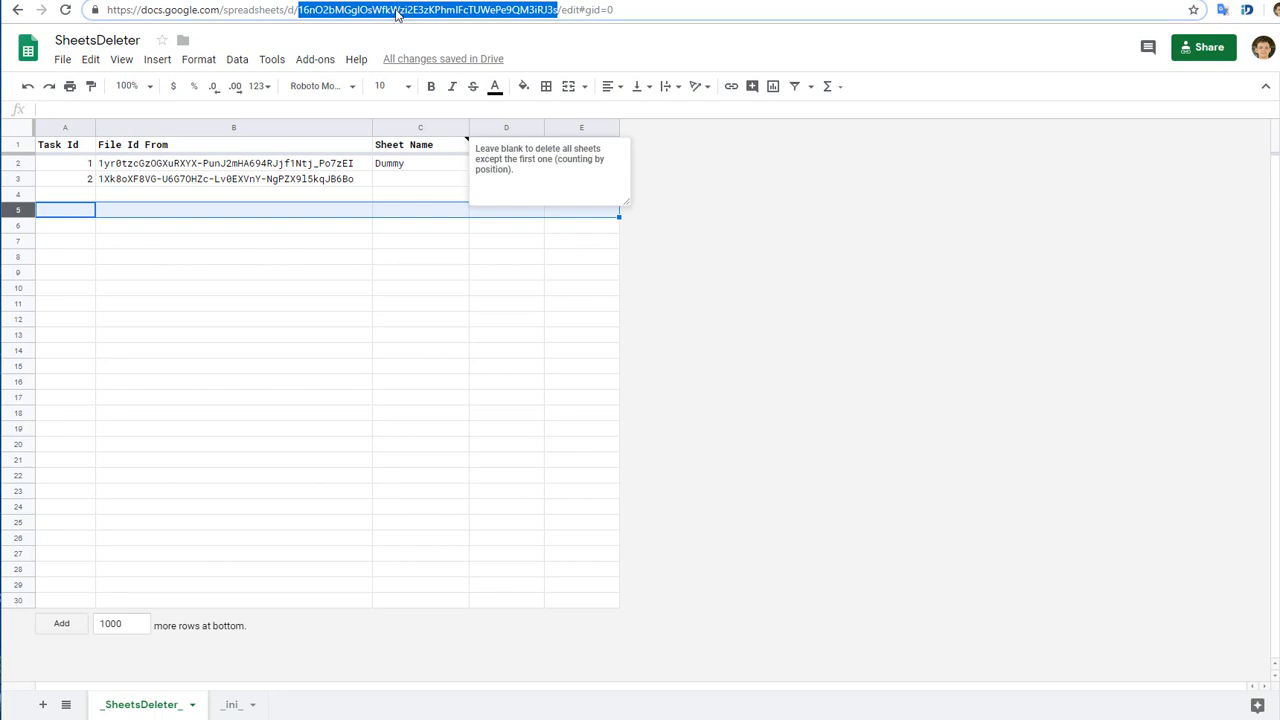
{"action": "mouse_move", "coordinate": [410, 12]}
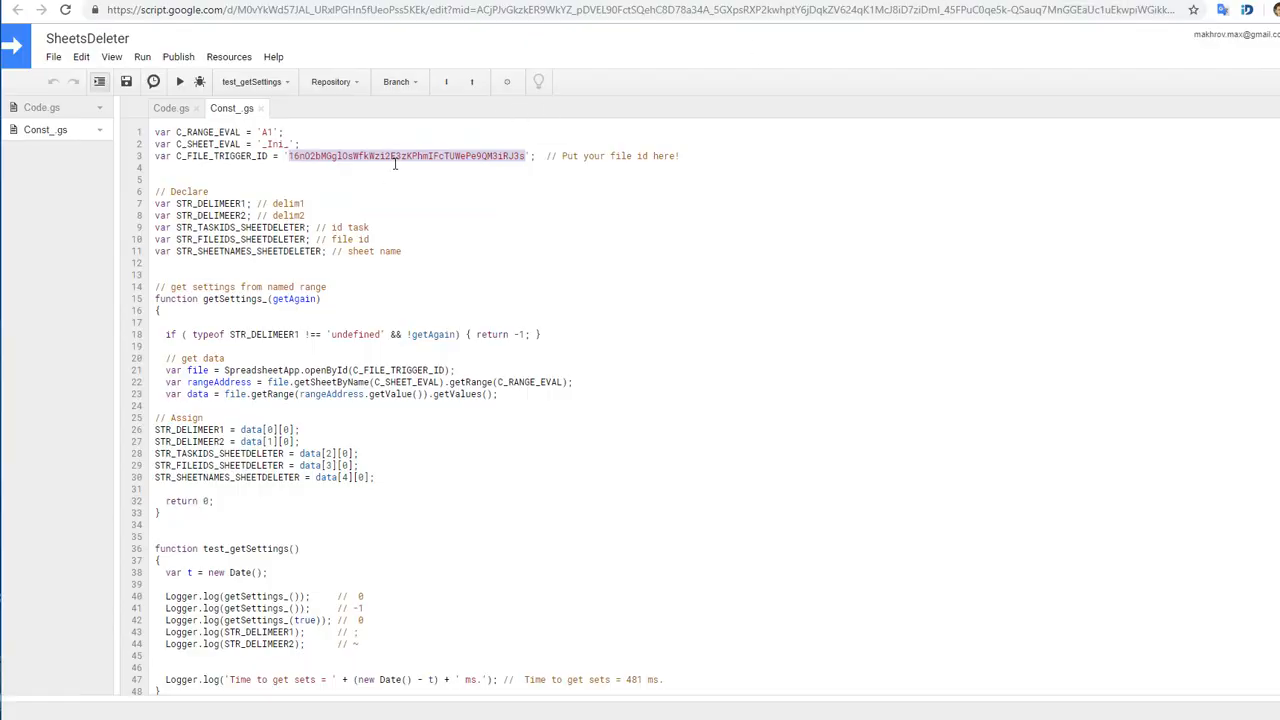
Return to Code.gs and run the test deletion for tasks 1 and 2
{"action": "left_click", "coordinate": [170, 108]}
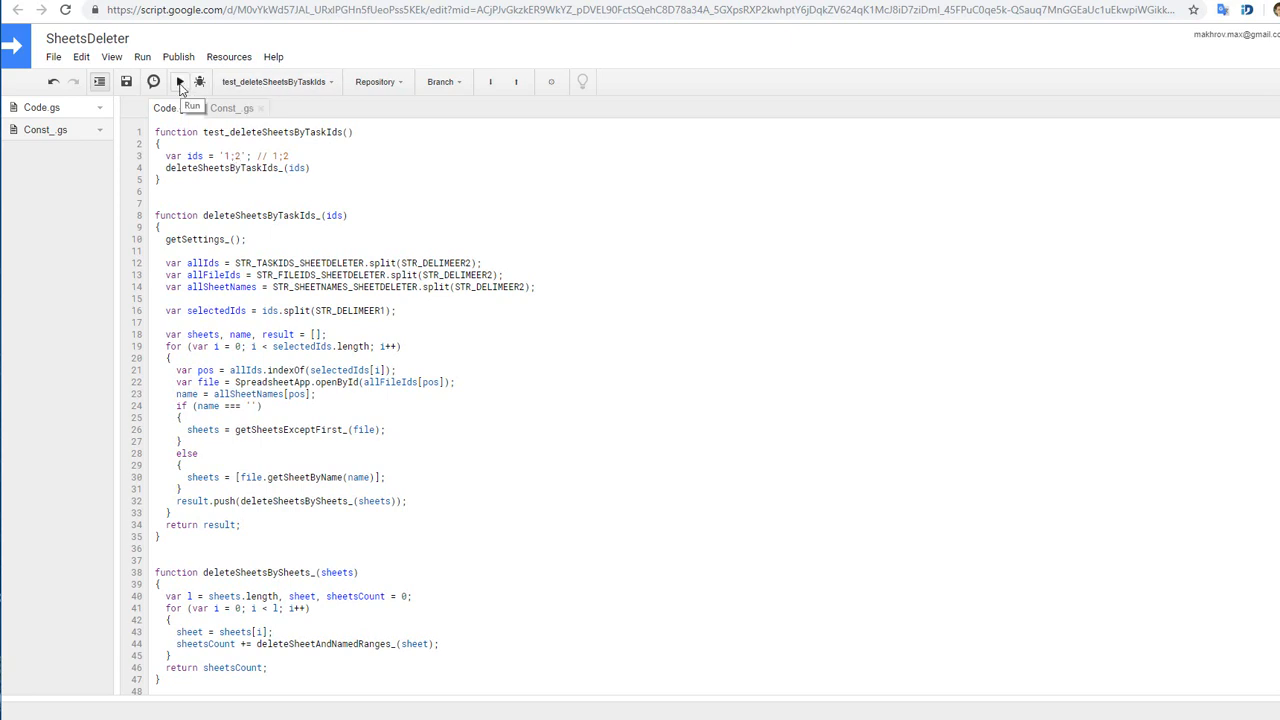
{"action": "left_click", "coordinate": [180, 80]}
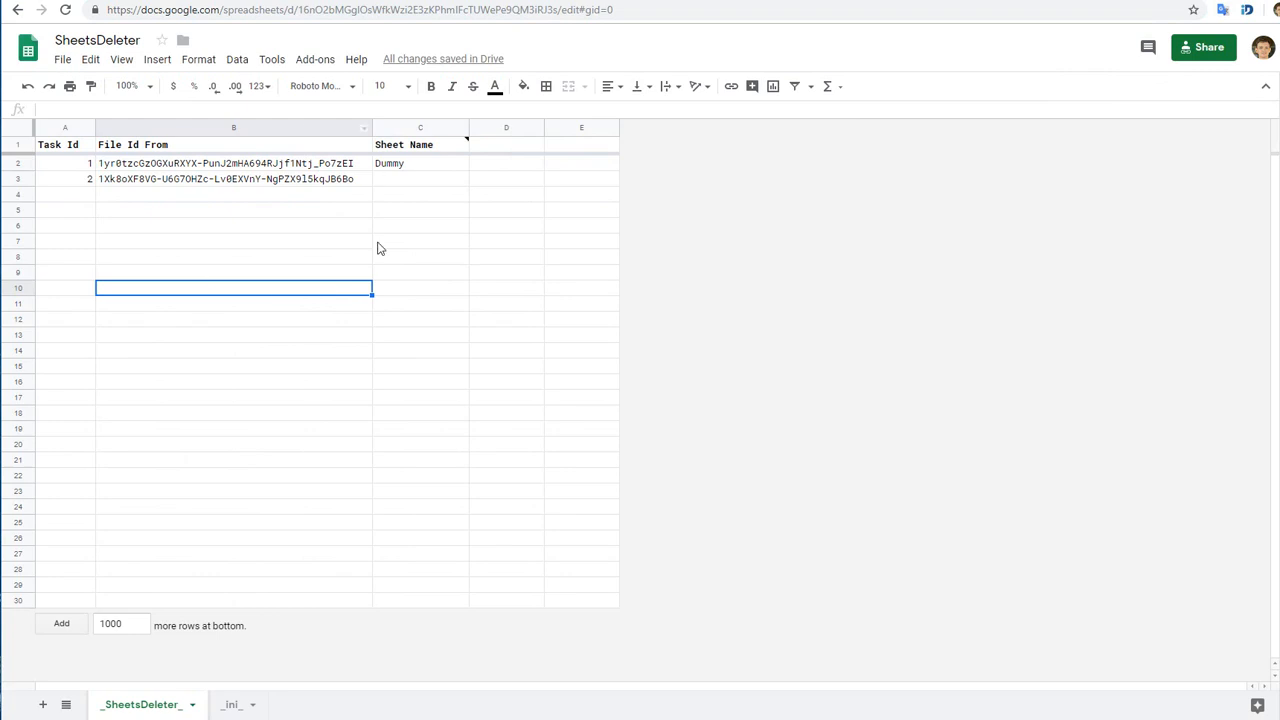
{"action": "mouse_move", "coordinate": [314, 298]}
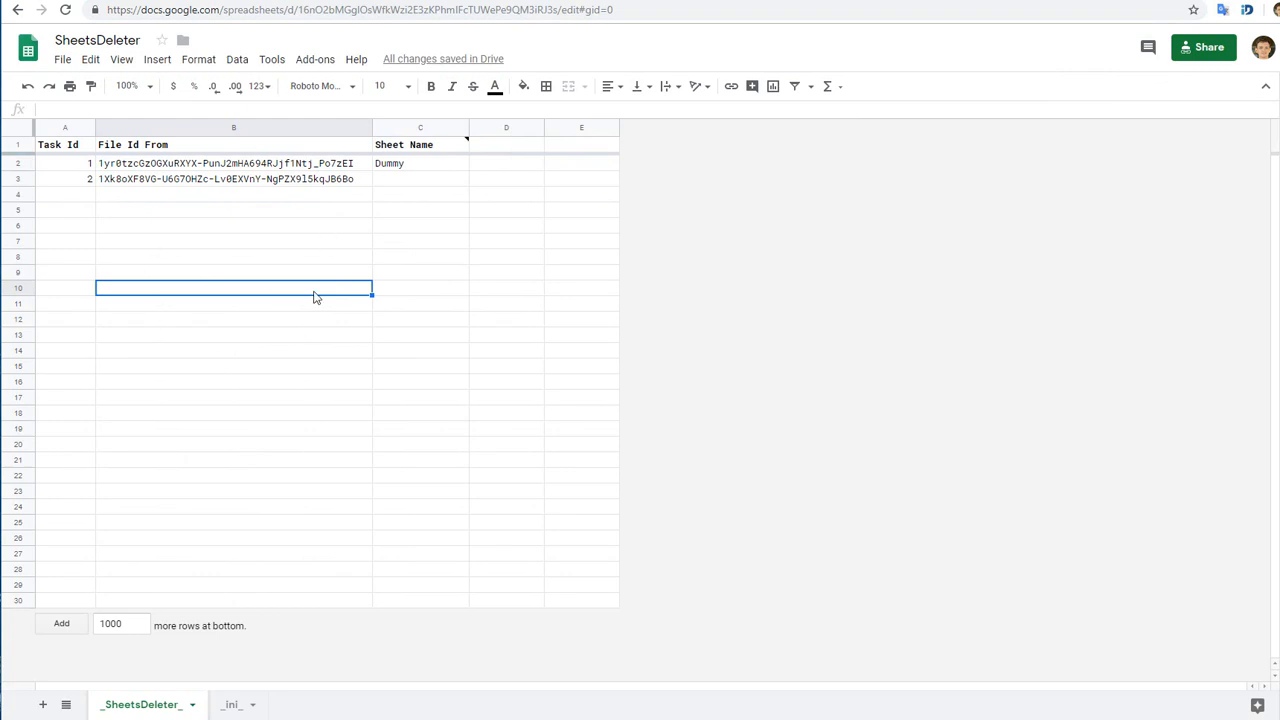